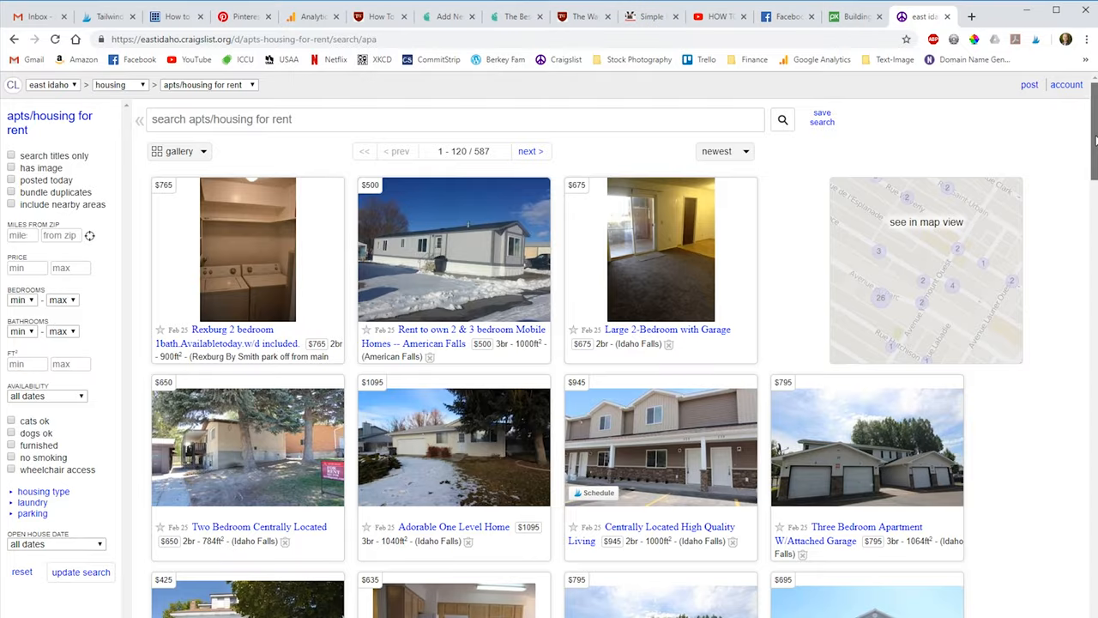
{"action": "scroll", "scroll_direction": "down", "scroll_amount": 3}
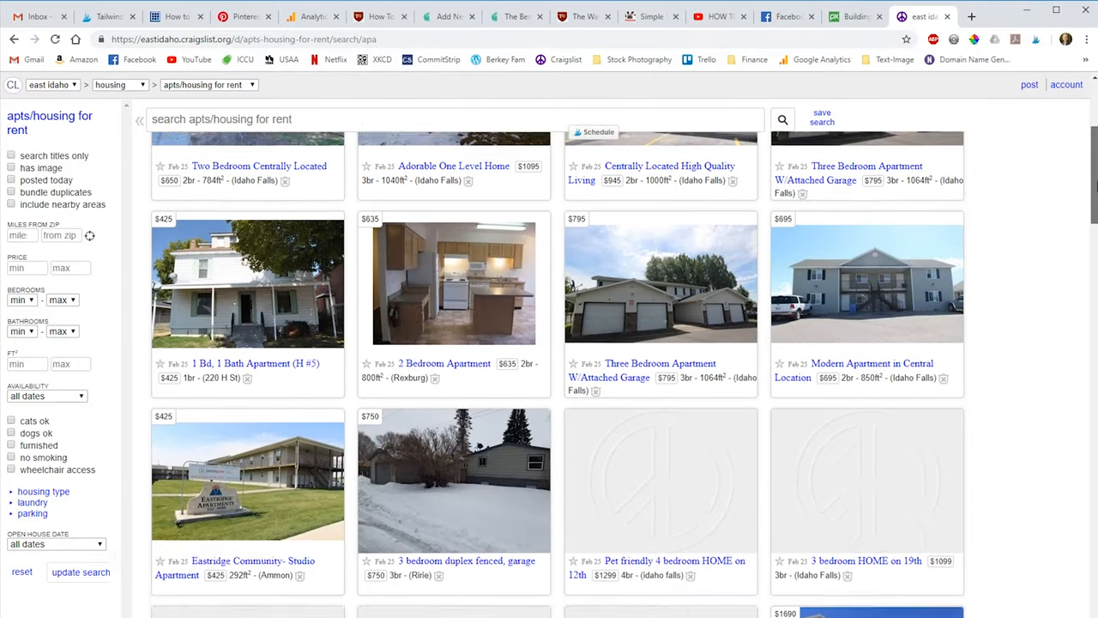
{"action": "scroll", "scroll_direction": "down", "scroll_amount": 3}
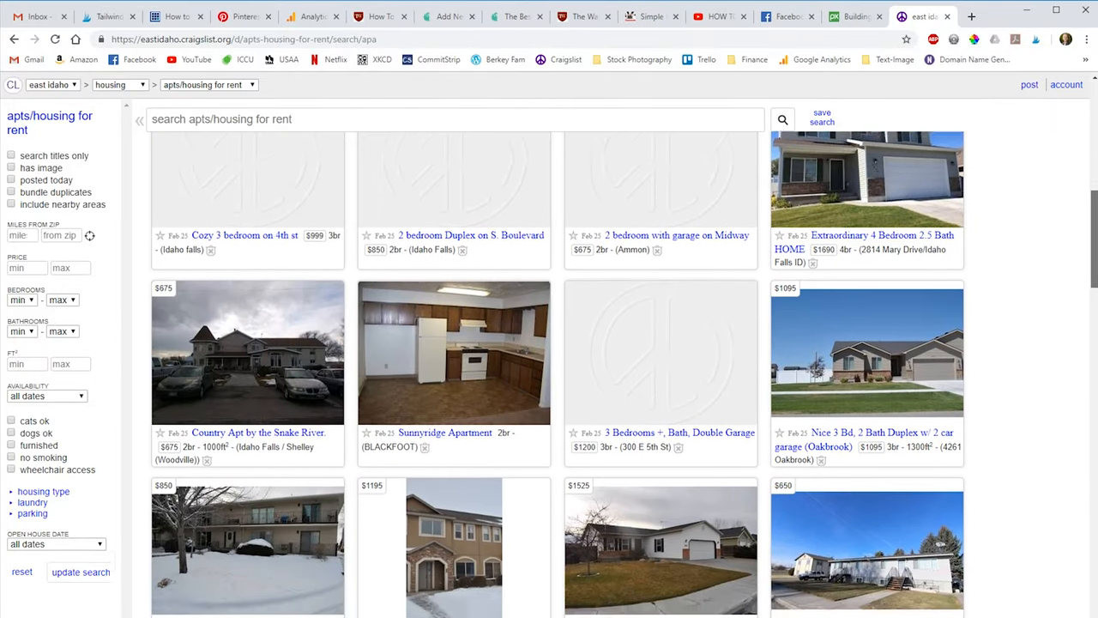